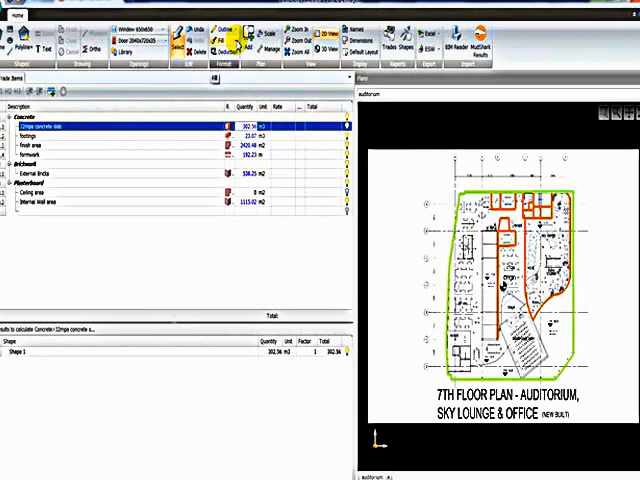
Step: Give the 32mpa concrete slab shape a red fill at about 80% transparency
left_click(224, 47)
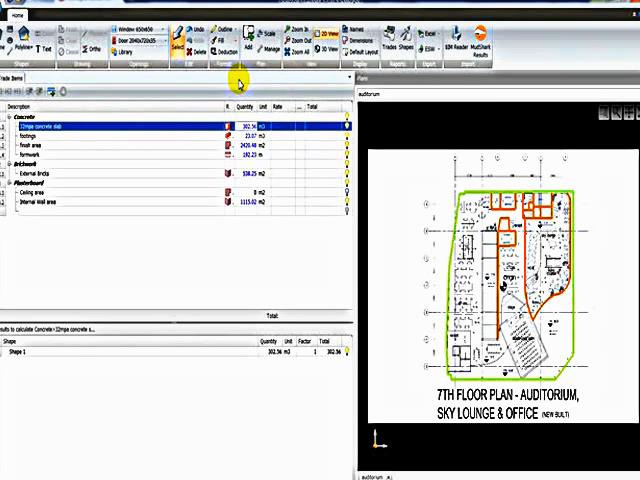
left_click(220, 45)
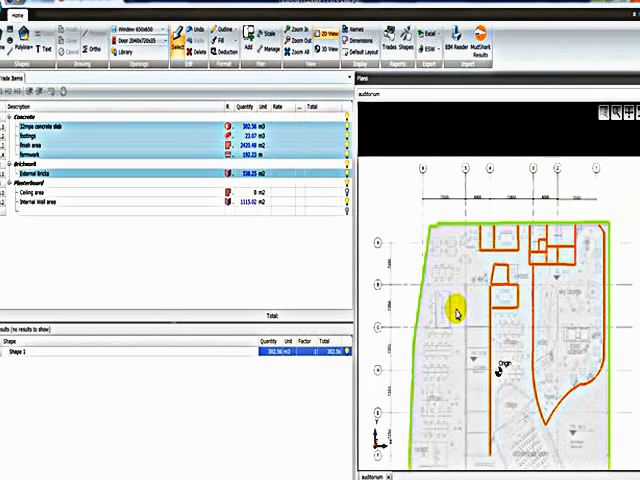
mouse_move(205, 127)
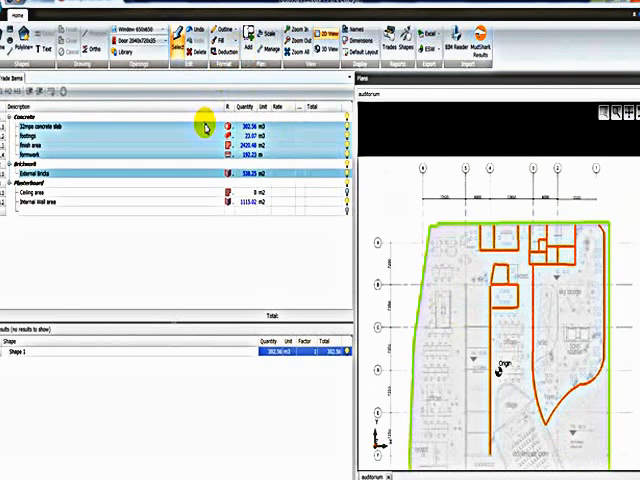
left_click(222, 47)
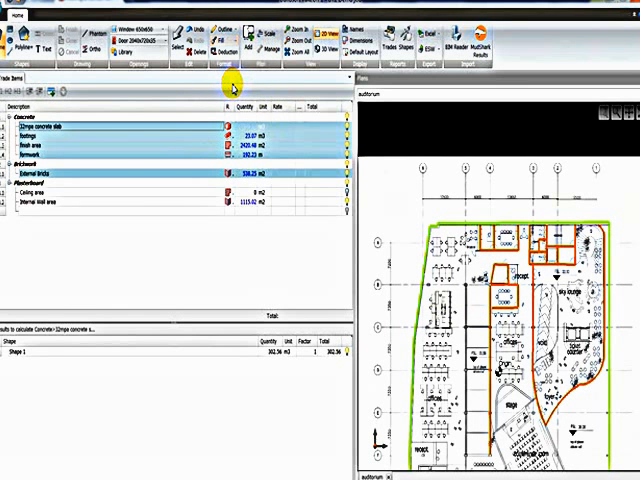
left_click(224, 33)
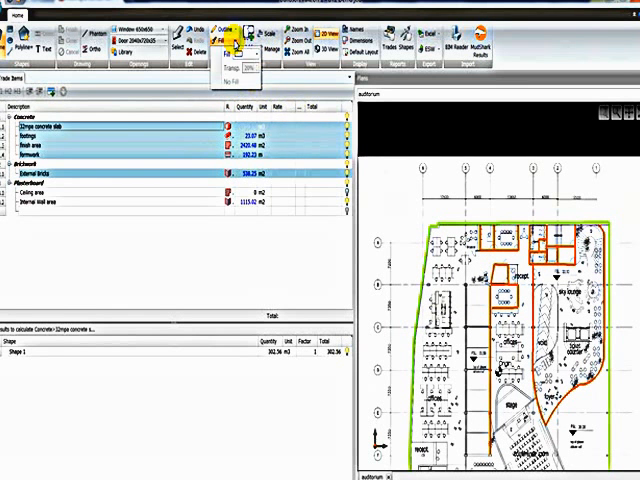
left_click(230, 55)
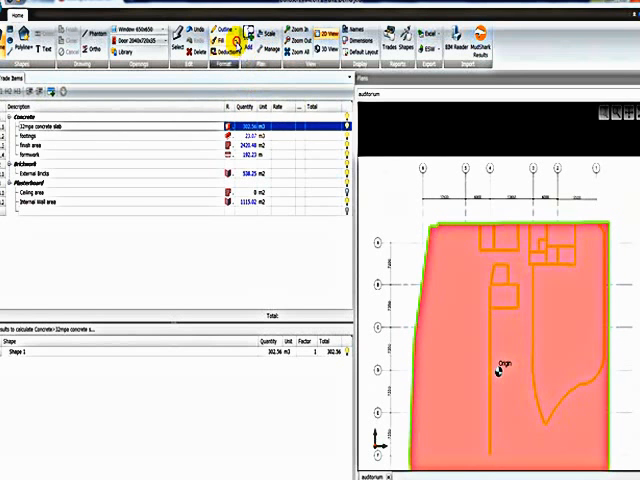
left_click(231, 41)
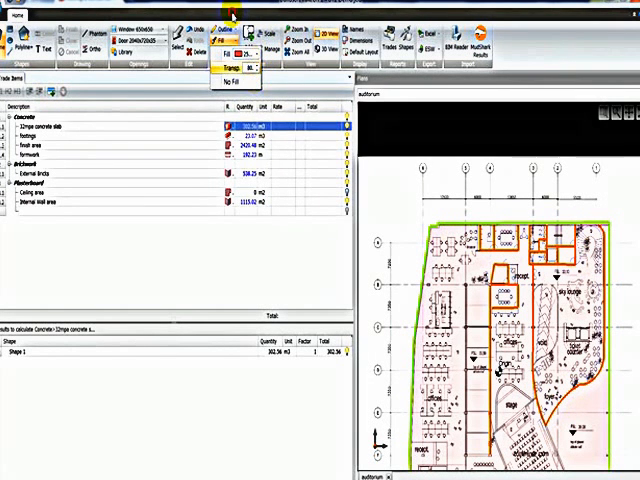
left_click(460, 280)
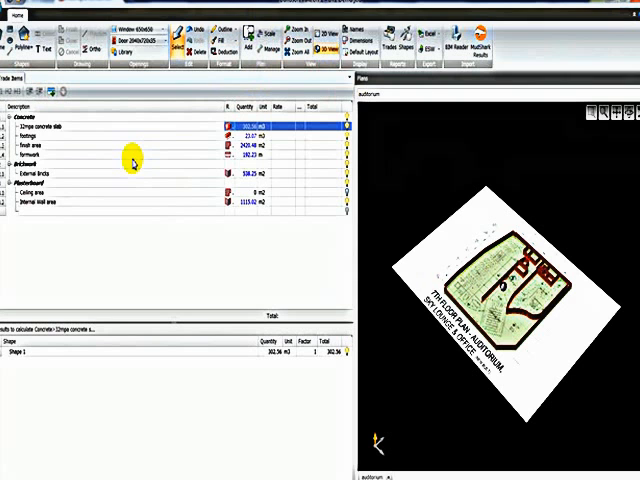
mouse_move(104, 161)
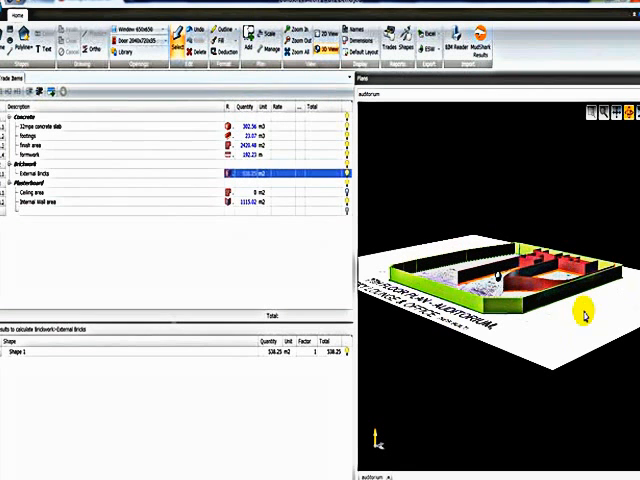
mouse_move(172, 207)
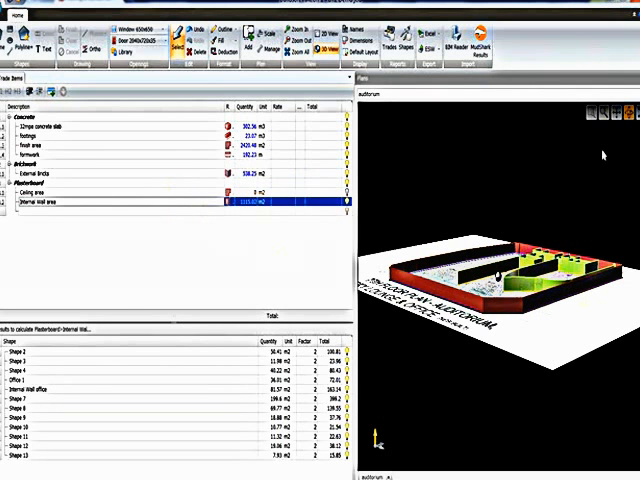
mouse_move(563, 185)
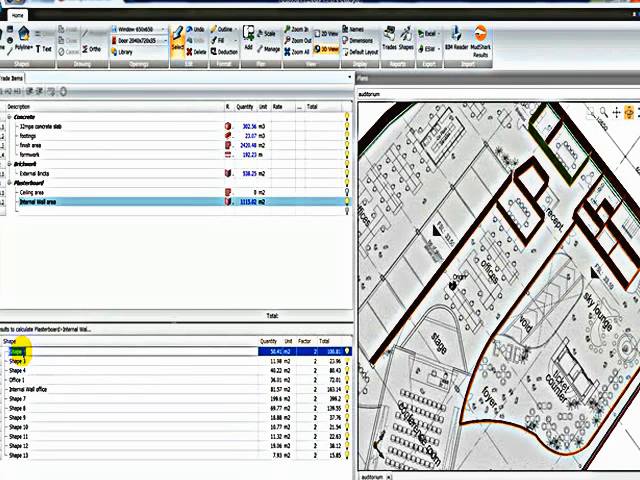
Step: Name Shape 2 and Shape 3 internal walls 'Boardroom' in the shapes grid
left_click(30, 361)
type("boardroo")
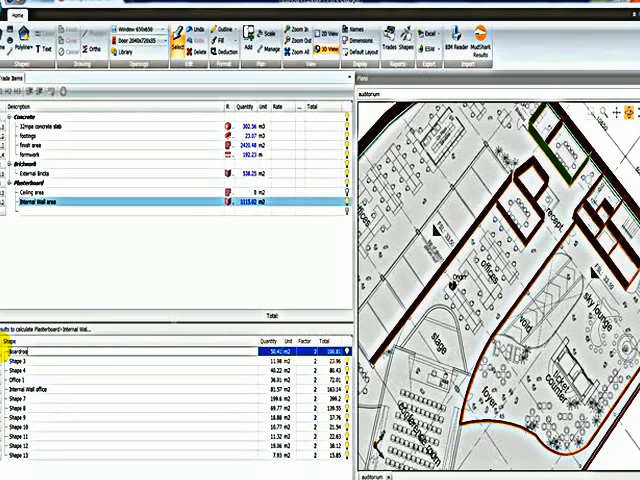
left_click(40, 360)
type("Boardroom")
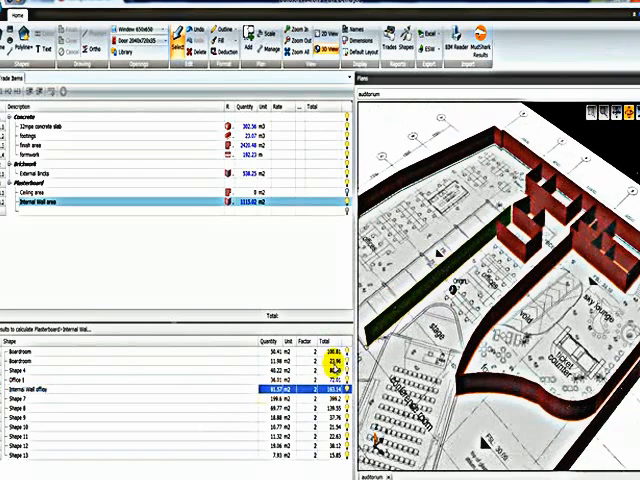
left_click(50, 390)
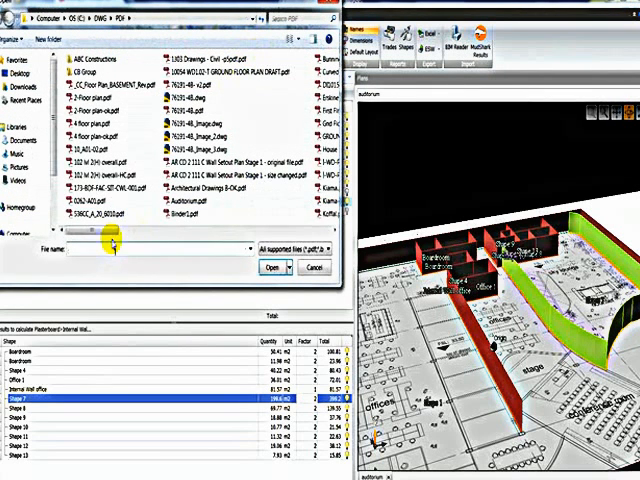
Step: Load the seanna rd plan PDF and import its ticked pages from the thumbnail strip
scroll("down", 3)
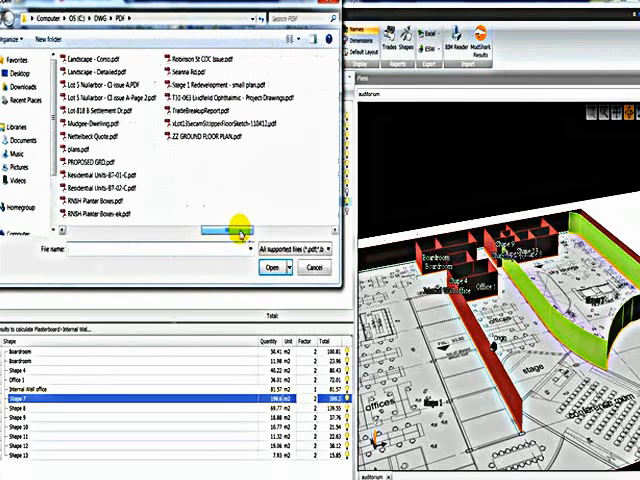
mouse_move(120, 96)
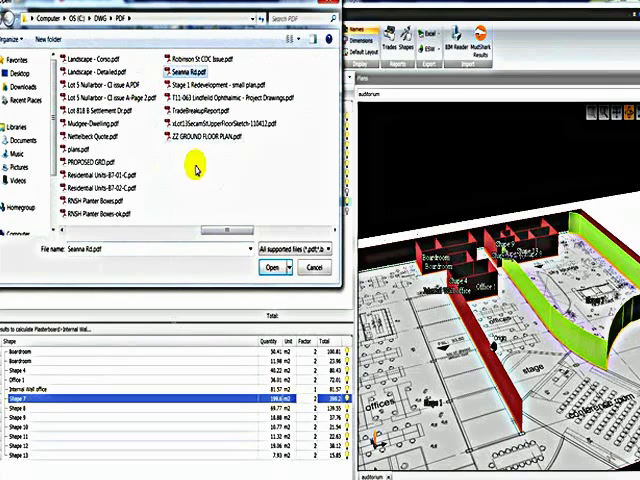
left_click(270, 266)
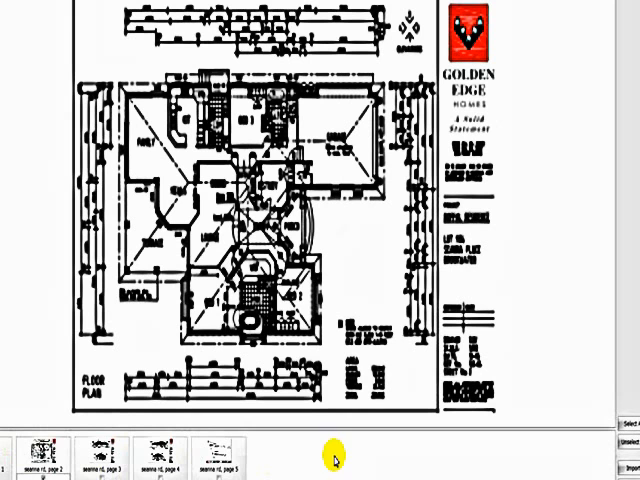
mouse_move(238, 461)
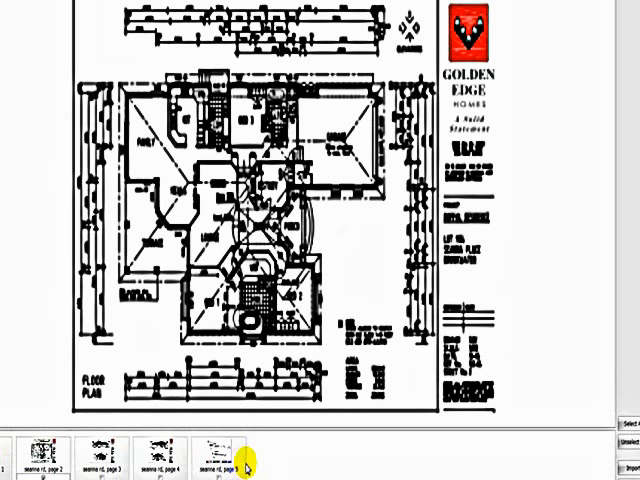
left_click(105, 452)
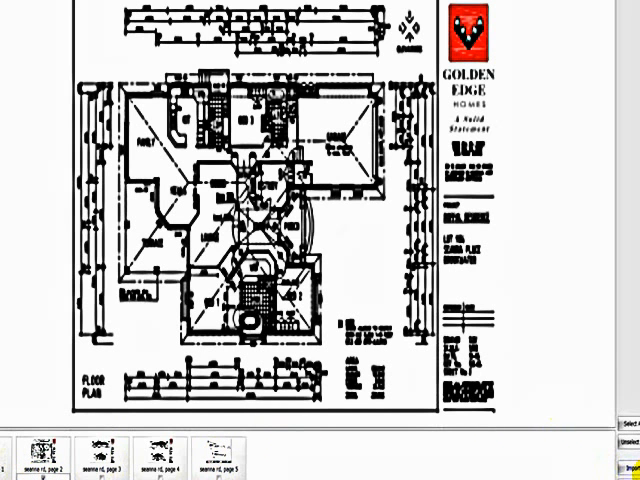
left_click(630, 463)
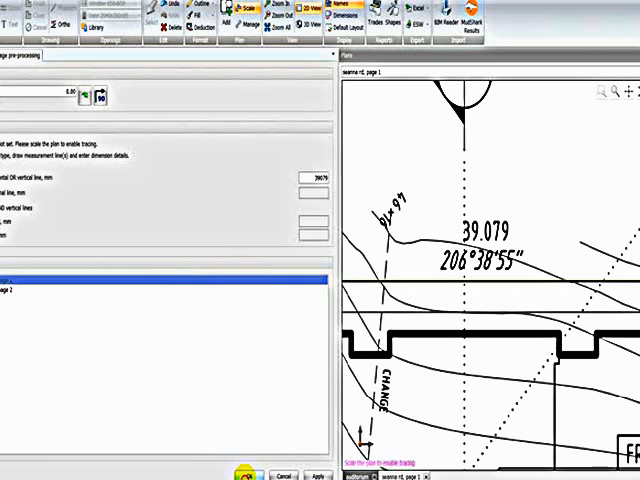
Step: Apply the 39079 mm measured-line scale to pages 1 and 2 and confirm it
left_click(320, 475)
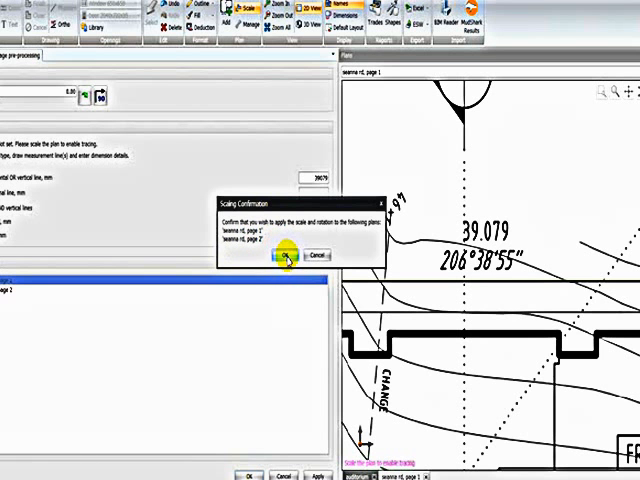
left_click(283, 256)
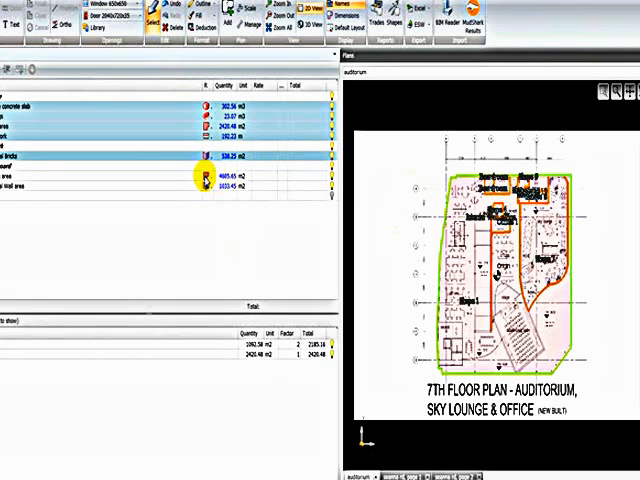
Step: Select the Ceiling area row to review its assigned shapes from both plans
left_click(185, 178)
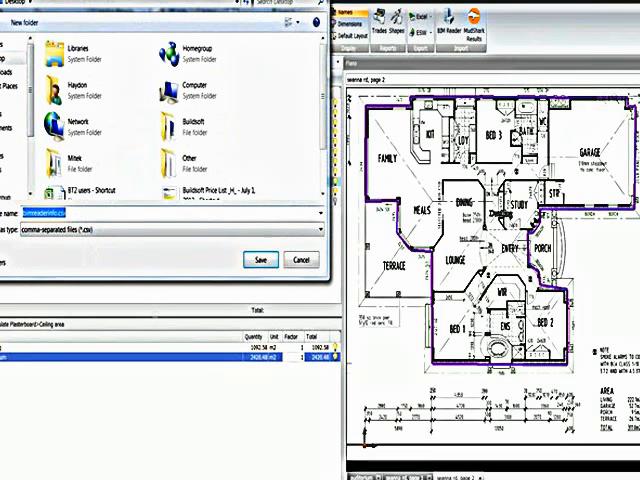
Step: Name the exported CSV file 'Sample' on the Desktop
type("Sample")
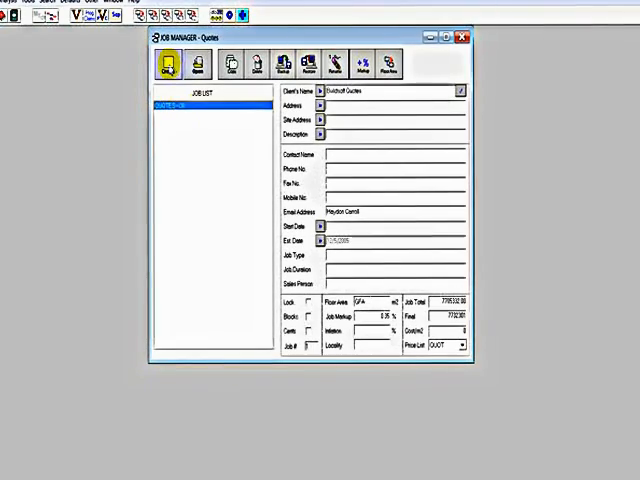
Step: Create the SAMPLE quotes job and assign it a price list
left_click(170, 68)
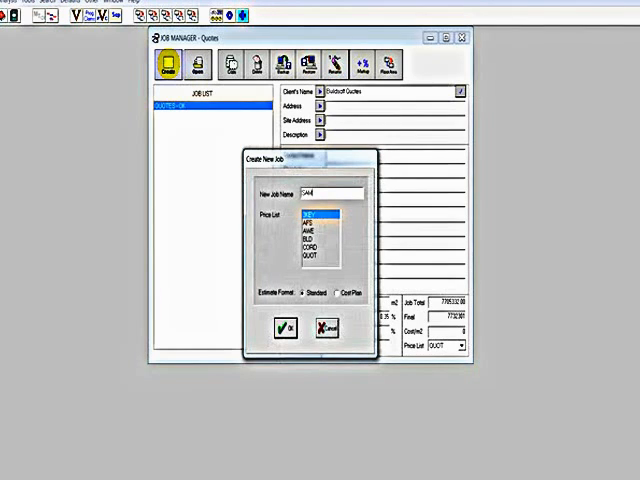
left_click(283, 329)
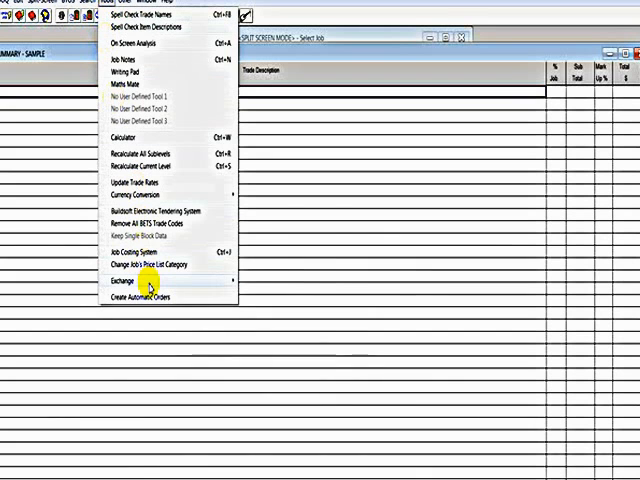
mouse_move(148, 283)
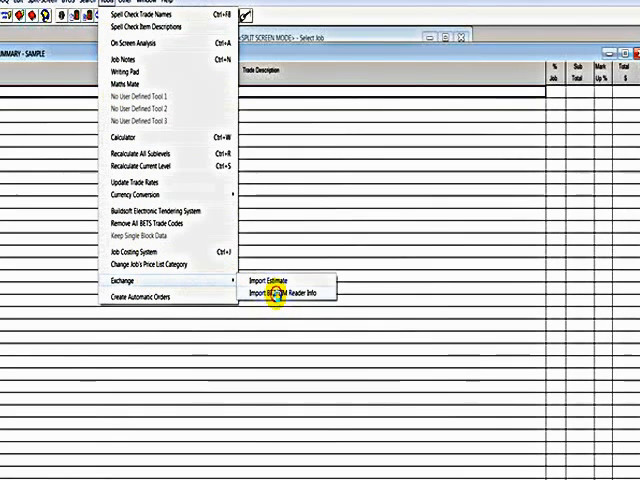
Step: Start Import BM Reader Info and pick Sample_job.csv from the Desktop as the source
left_click(283, 289)
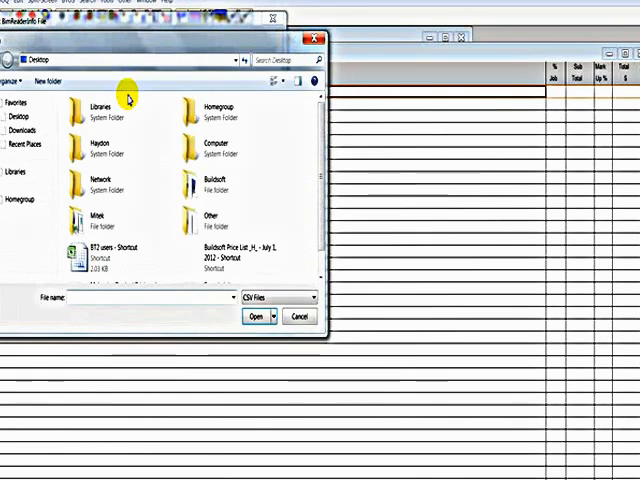
scroll("down", 3)
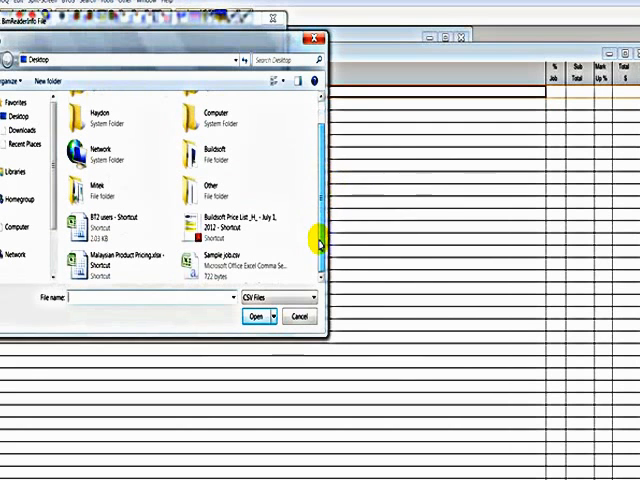
left_click(225, 266)
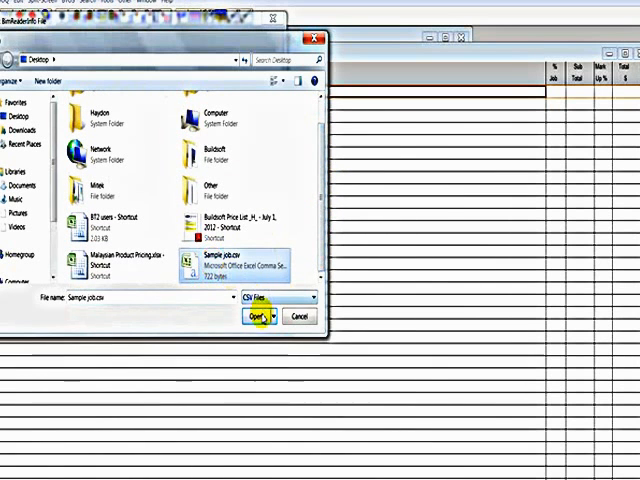
left_click(253, 316)
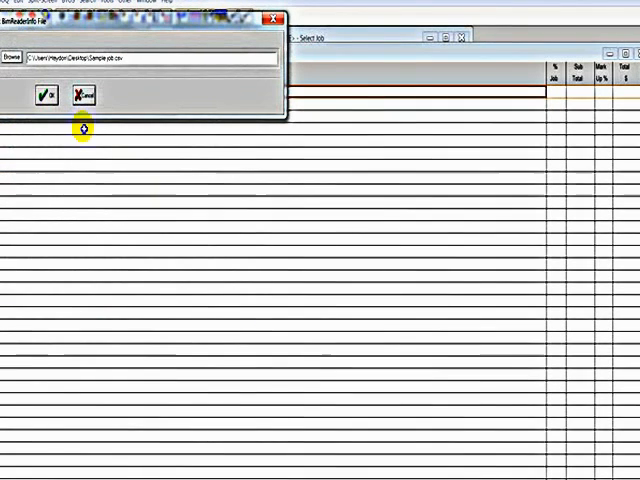
Step: Run the CSV import and accept the conversion-check reminder, adding the three trades
left_click(44, 99)
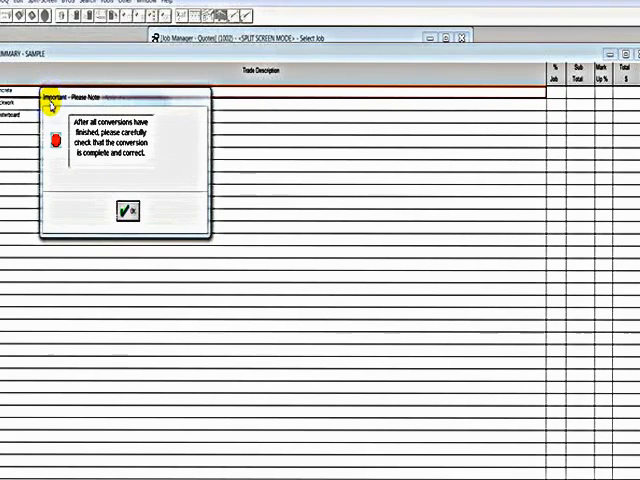
left_click(123, 212)
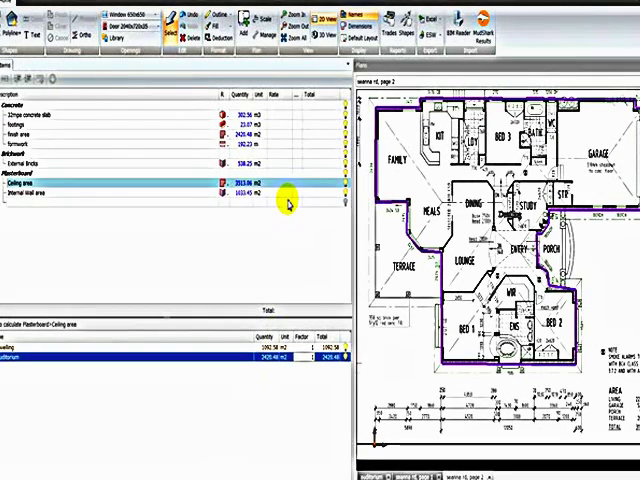
mouse_move(263, 66)
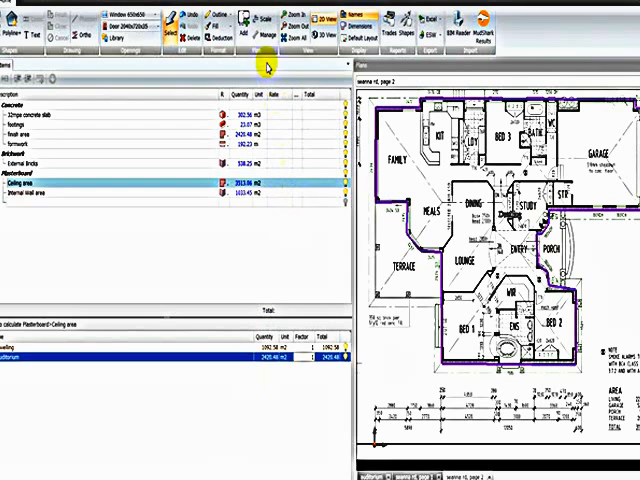